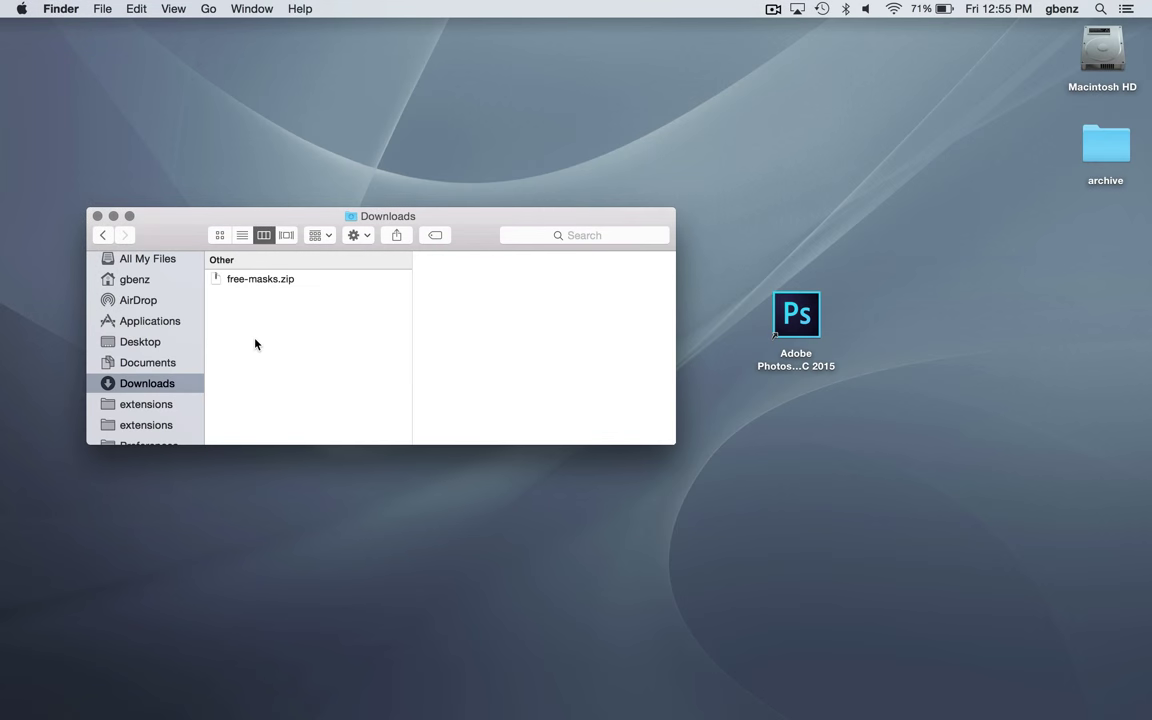
pyautogui.moveTo(797, 318)
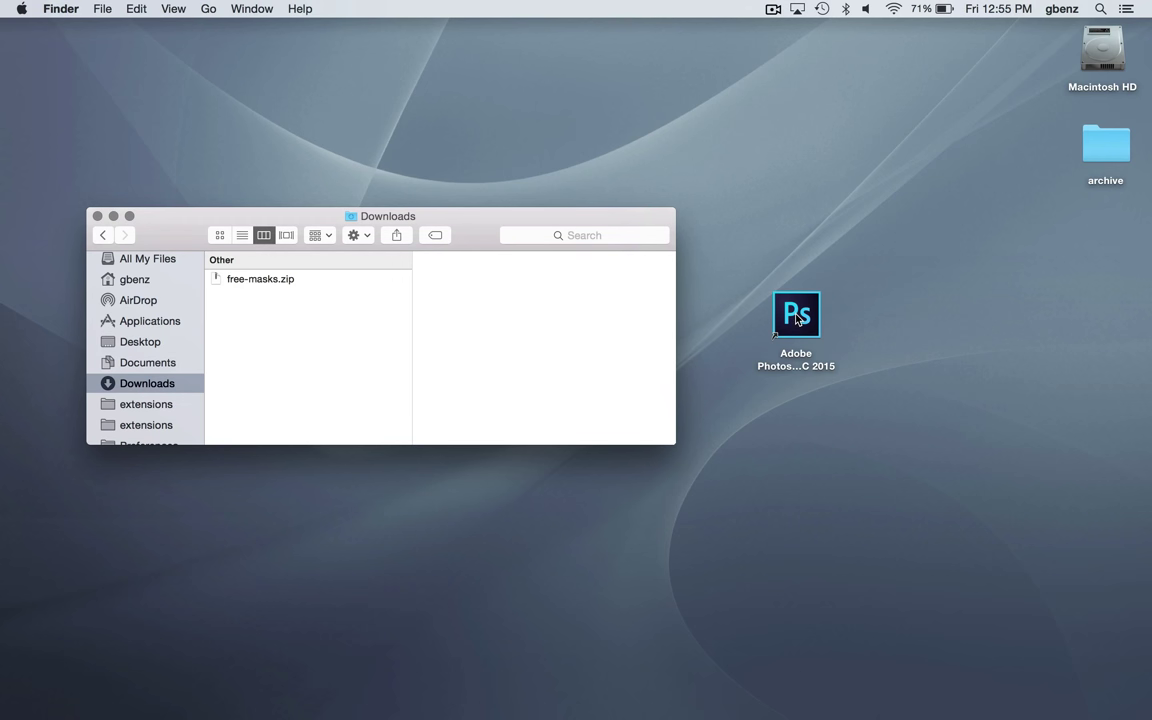
# Launch Photoshop and browse free-masks' License.txt, Actions folder and ASSETS folder.
pyautogui.doubleClick(796, 315)
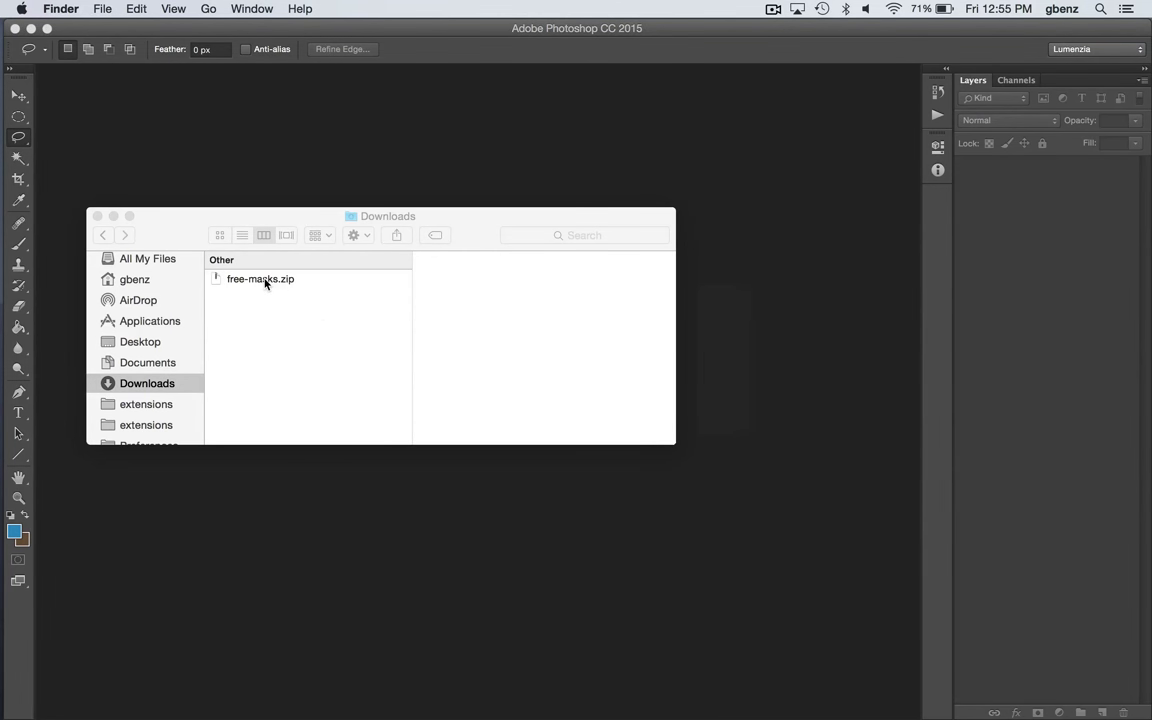
pyautogui.click(252, 279)
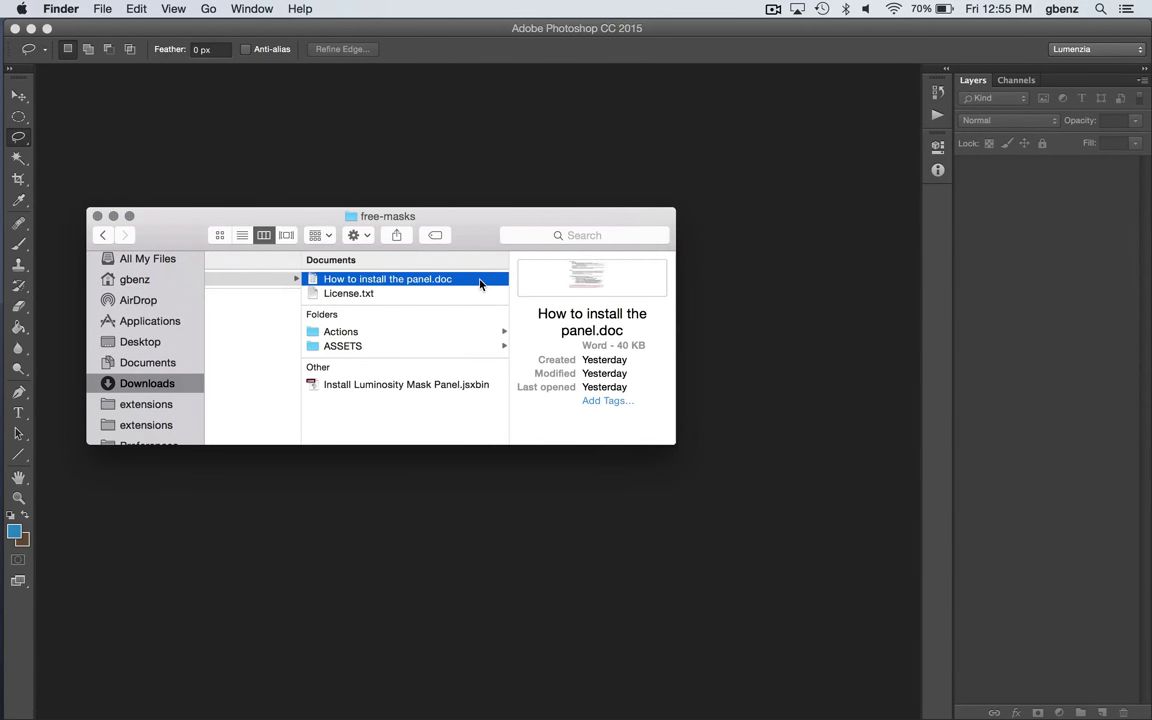
pyautogui.click(349, 293)
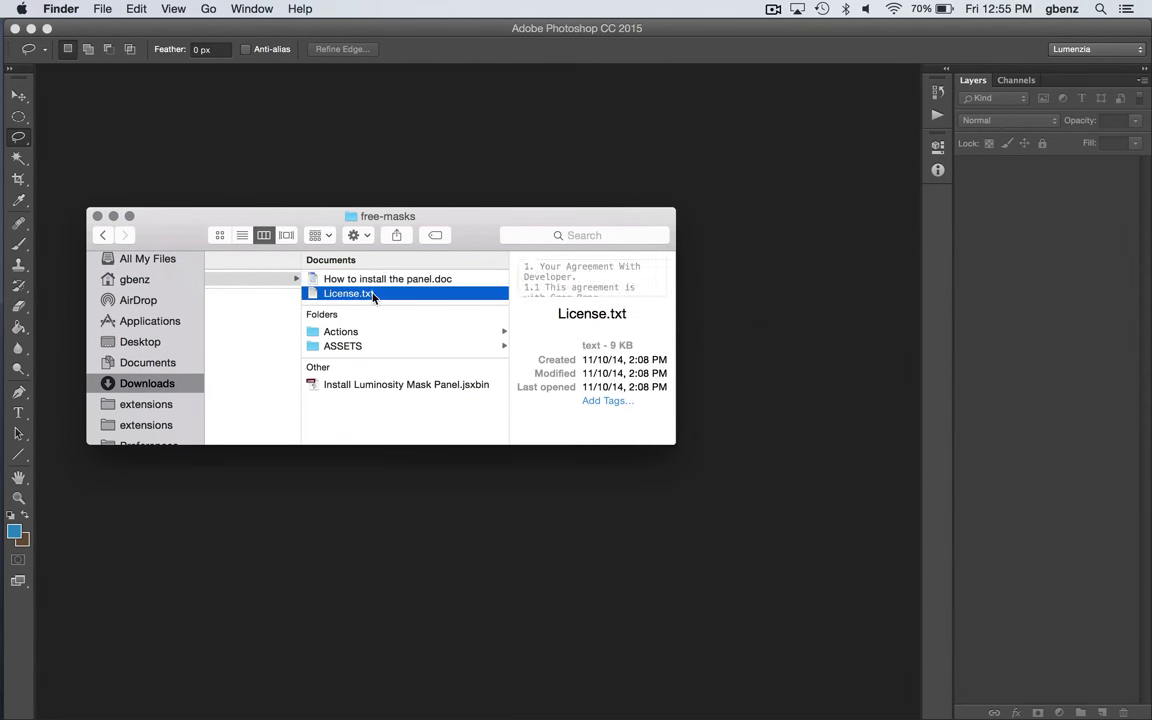
pyautogui.click(340, 331)
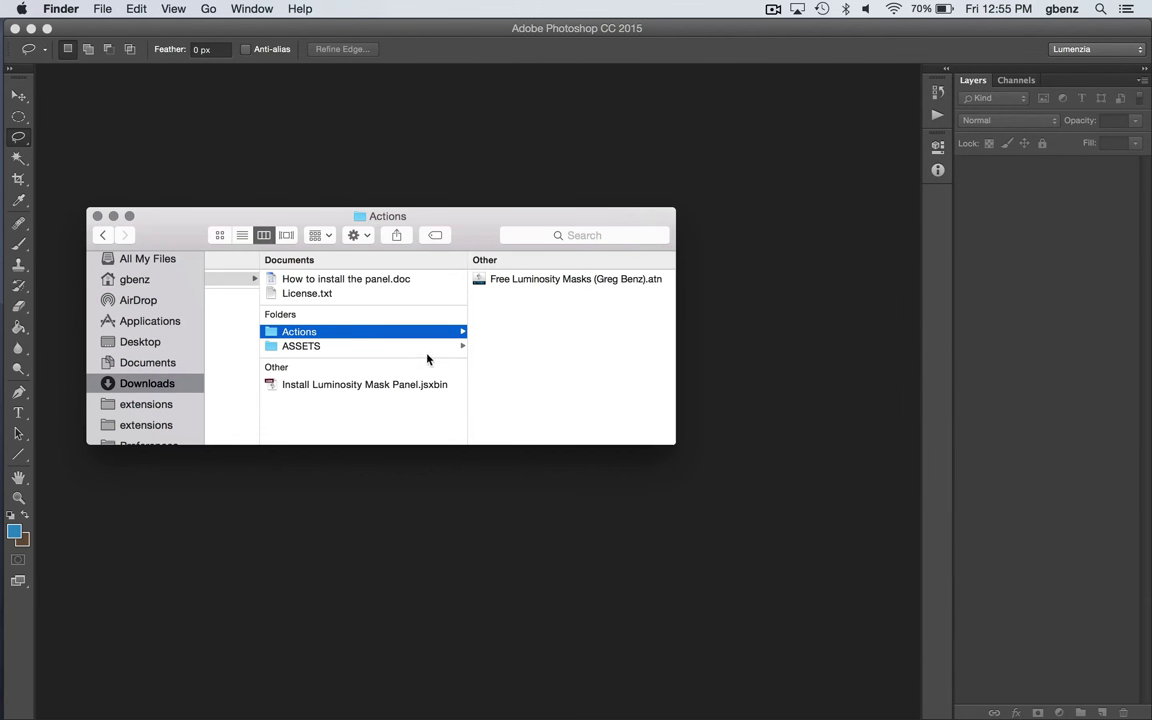
pyautogui.click(301, 346)
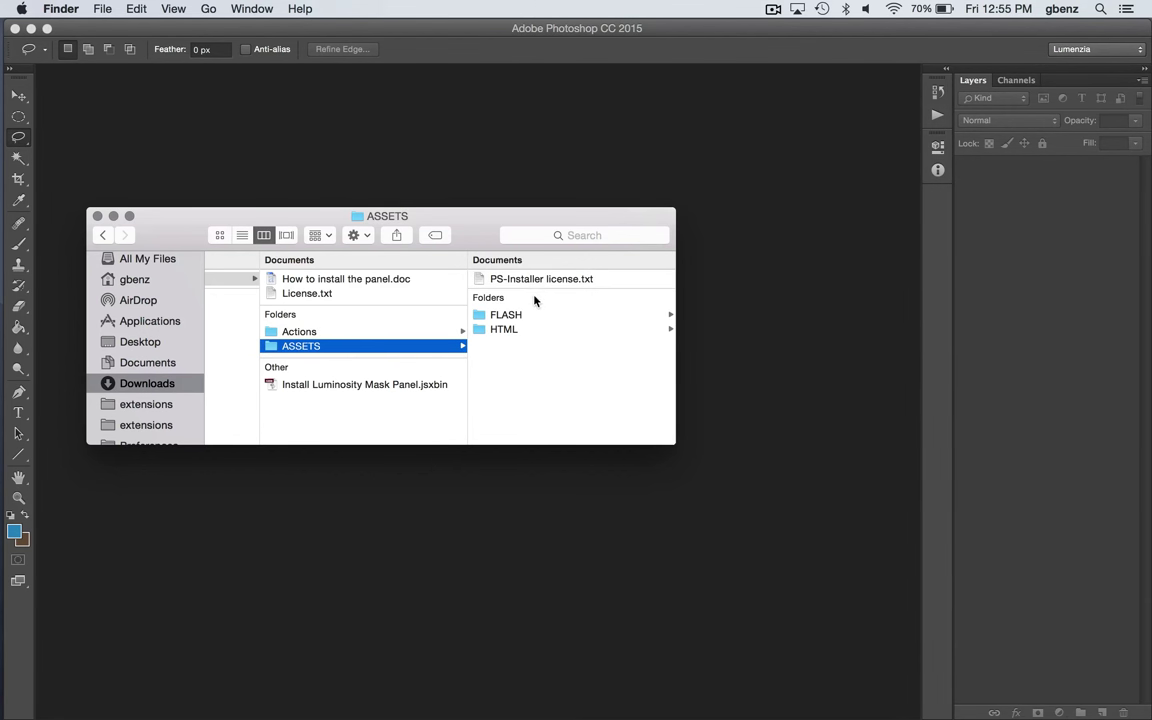
pyautogui.moveTo(492, 328)
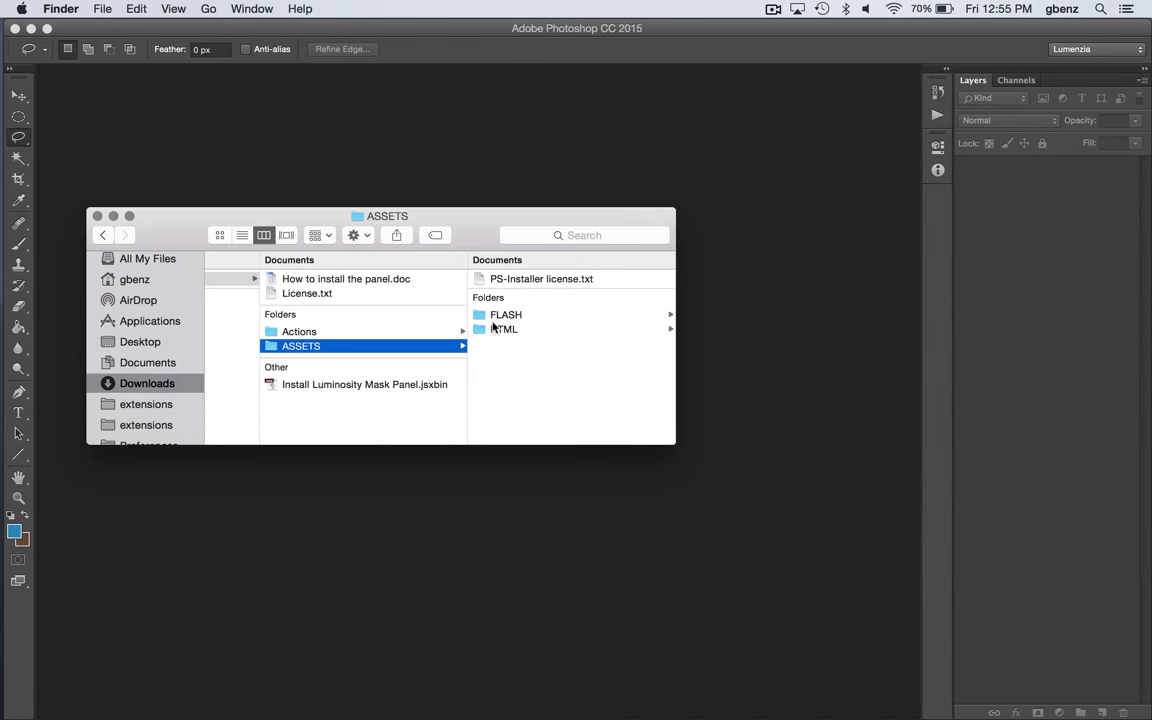
# Select the Install Luminosity Mask Panel.jsxbin installer file in Finder.
pyautogui.click(364, 384)
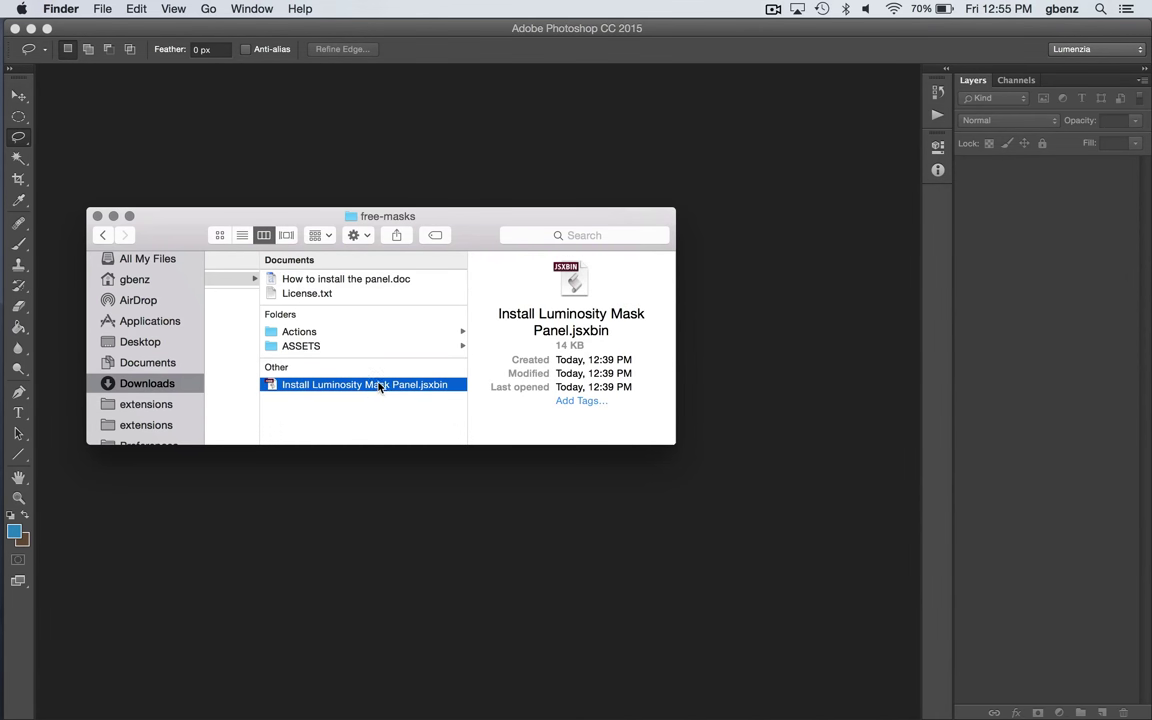
pyautogui.moveTo(409, 395)
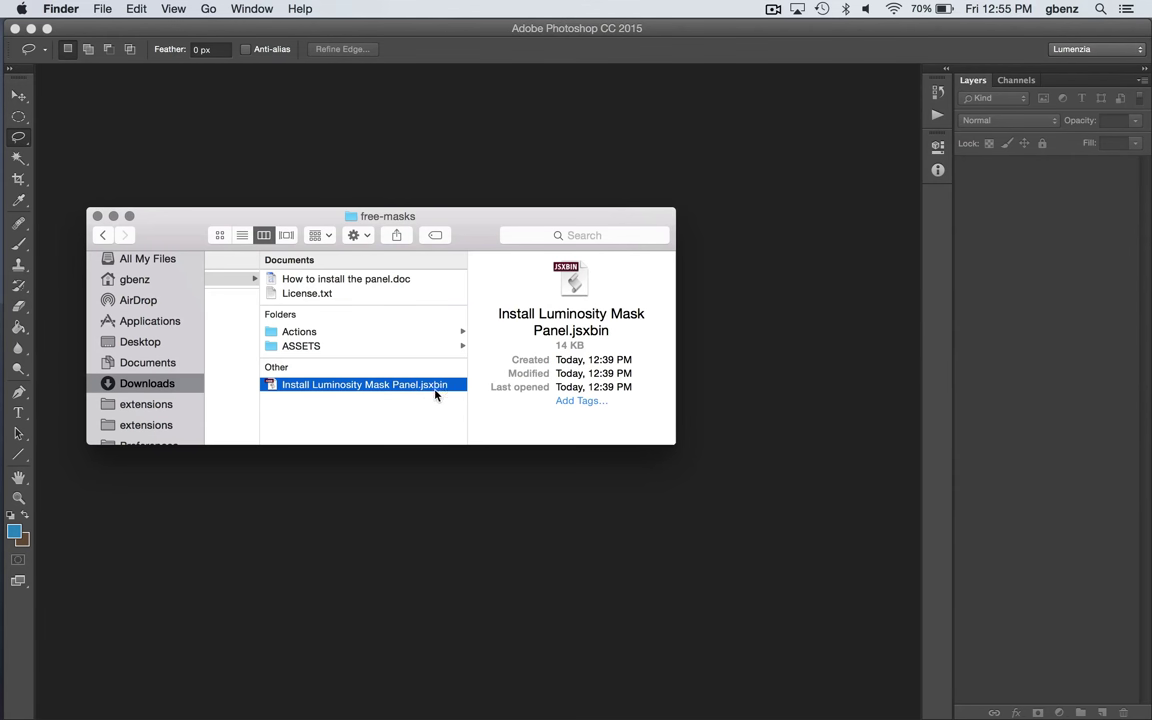
pyautogui.moveTo(397, 397)
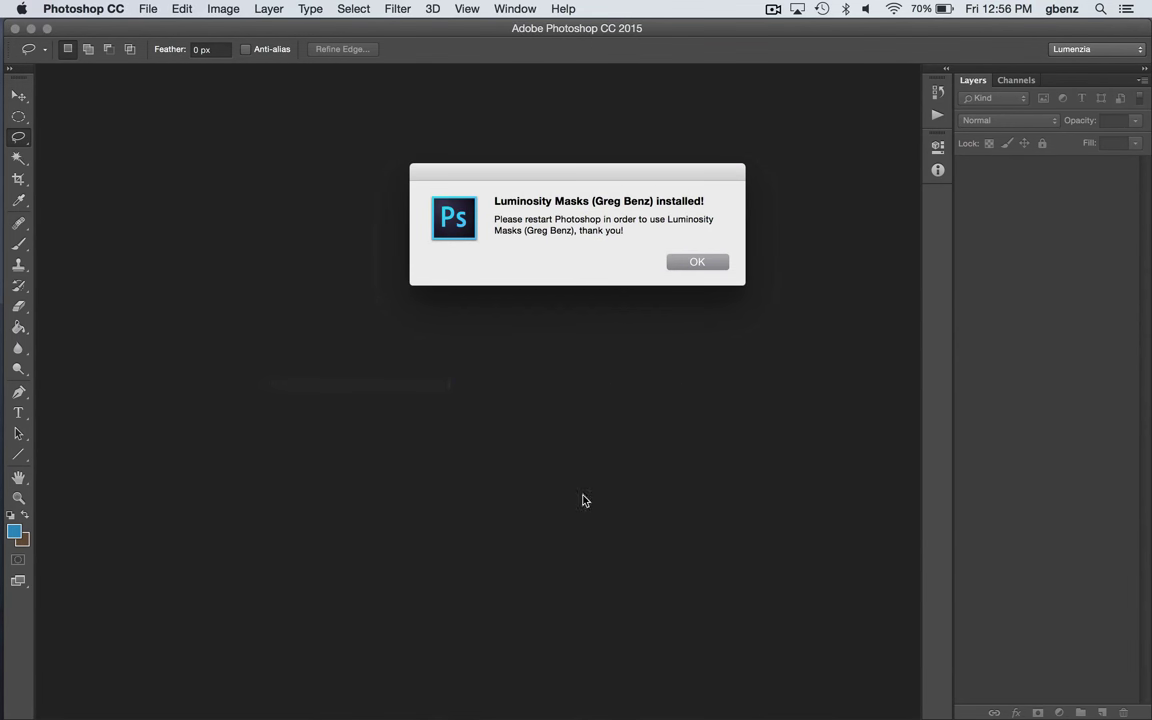
pyautogui.moveTo(547, 496)
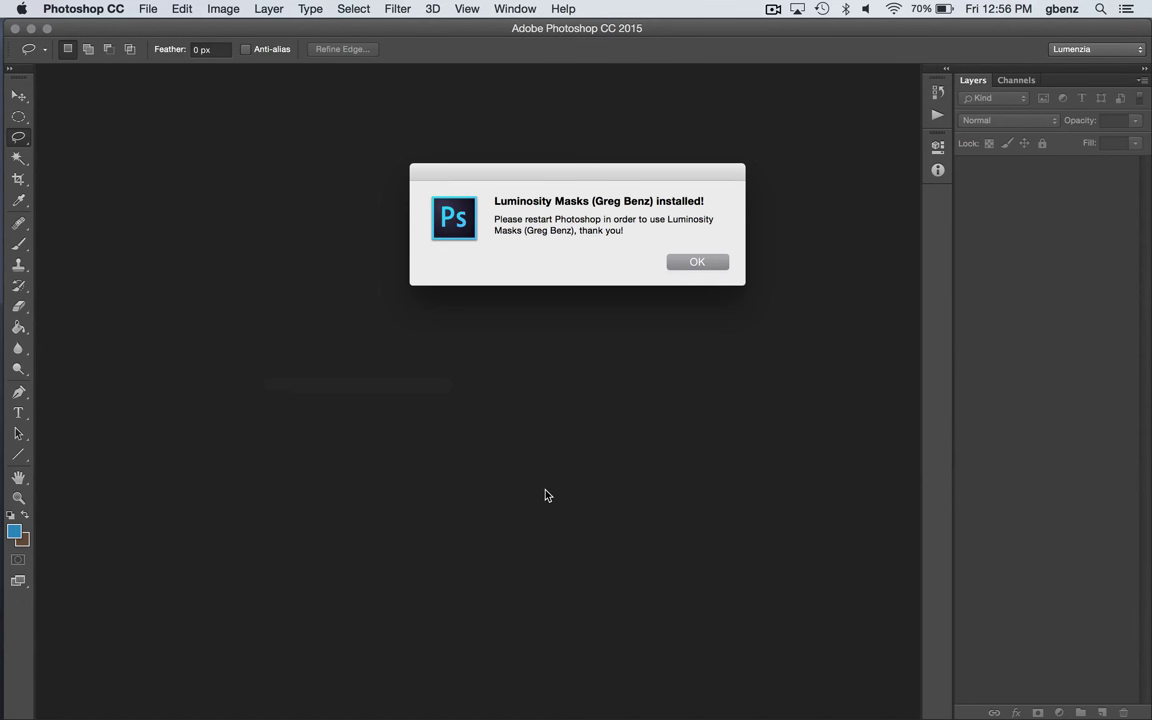
pyautogui.moveTo(549, 211)
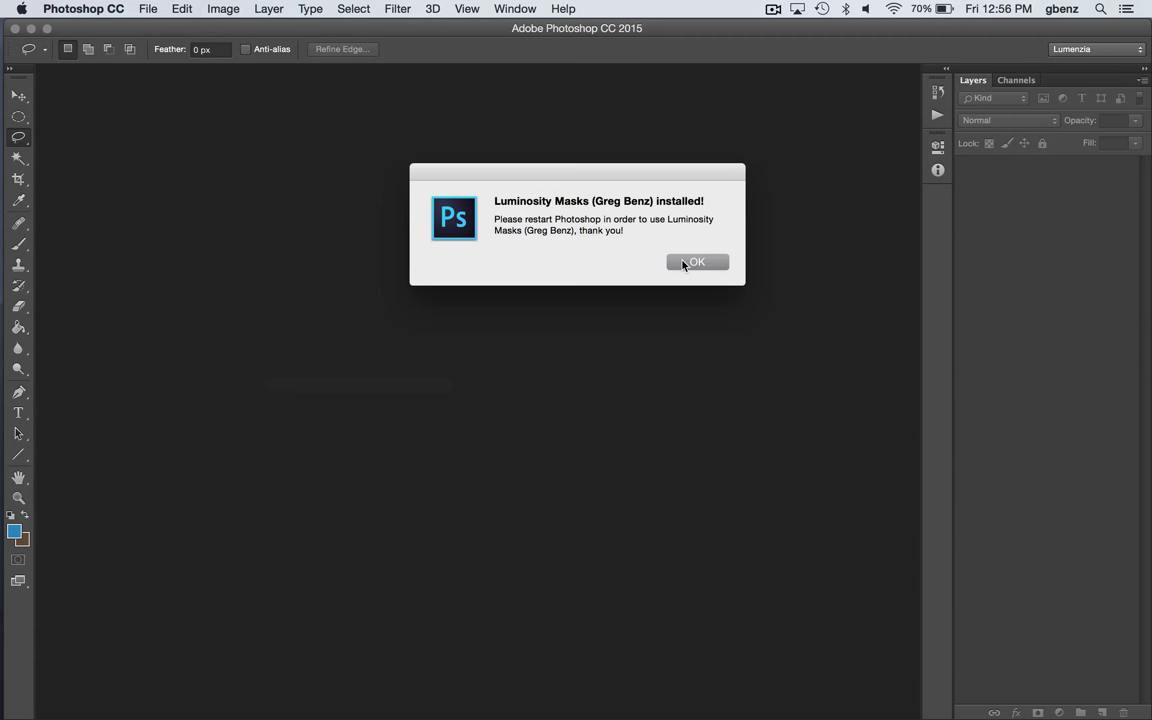
# Dismiss the install confirmation, relaunch Photoshop, and dock the Luminosity Masks panel.
pyautogui.click(697, 262)
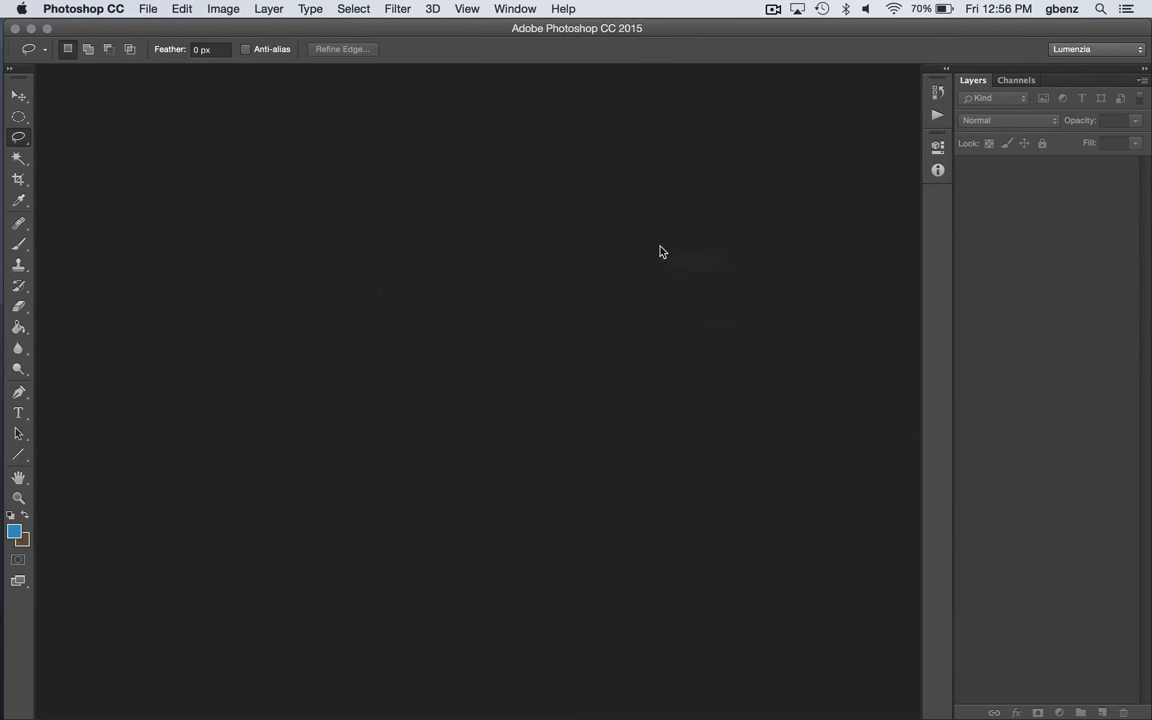
pyautogui.click(515, 8)
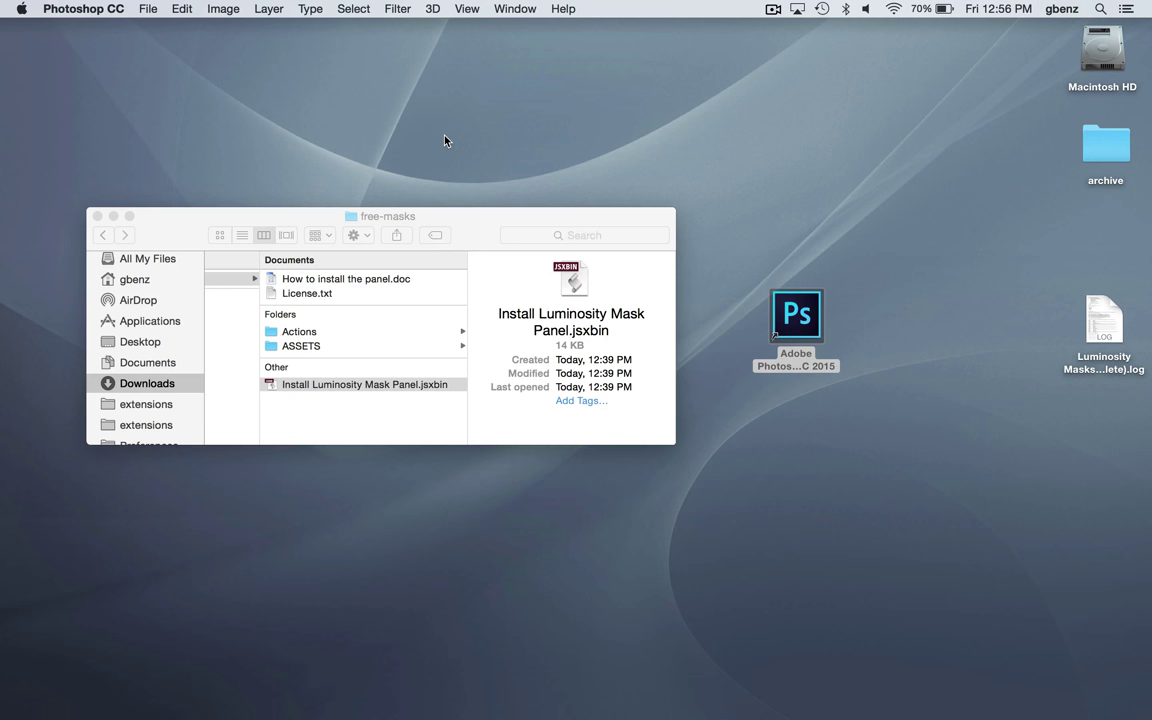
pyautogui.moveTo(806, 298)
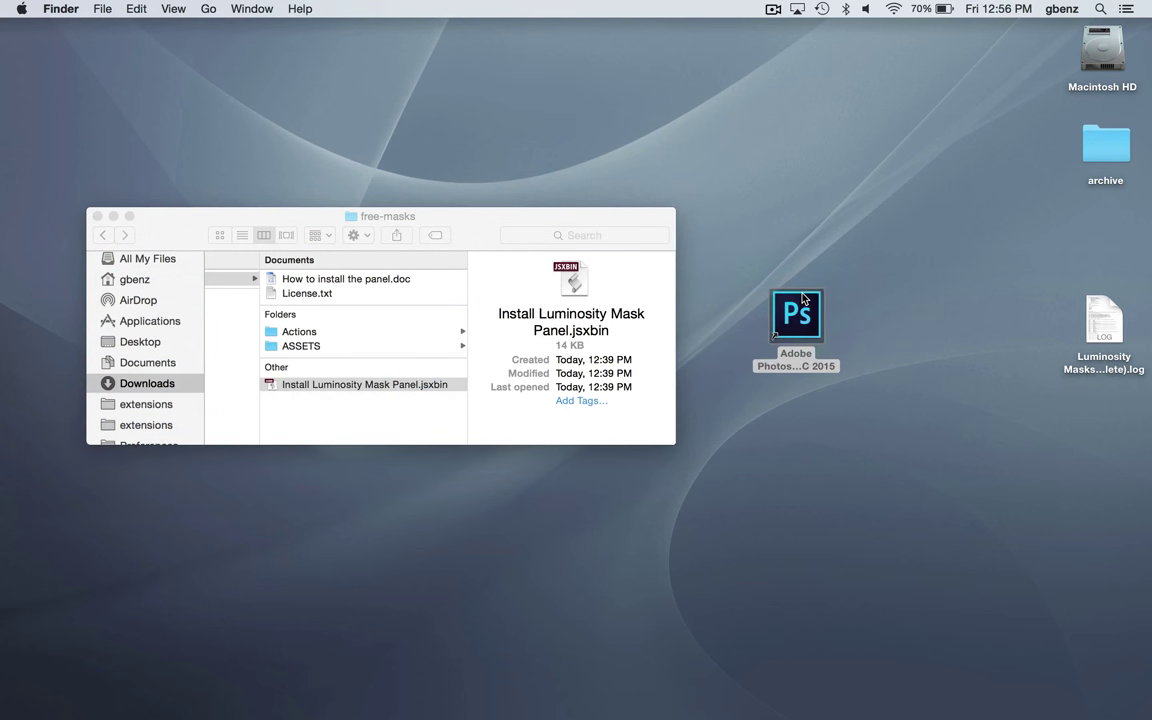
pyautogui.doubleClick(796, 316)
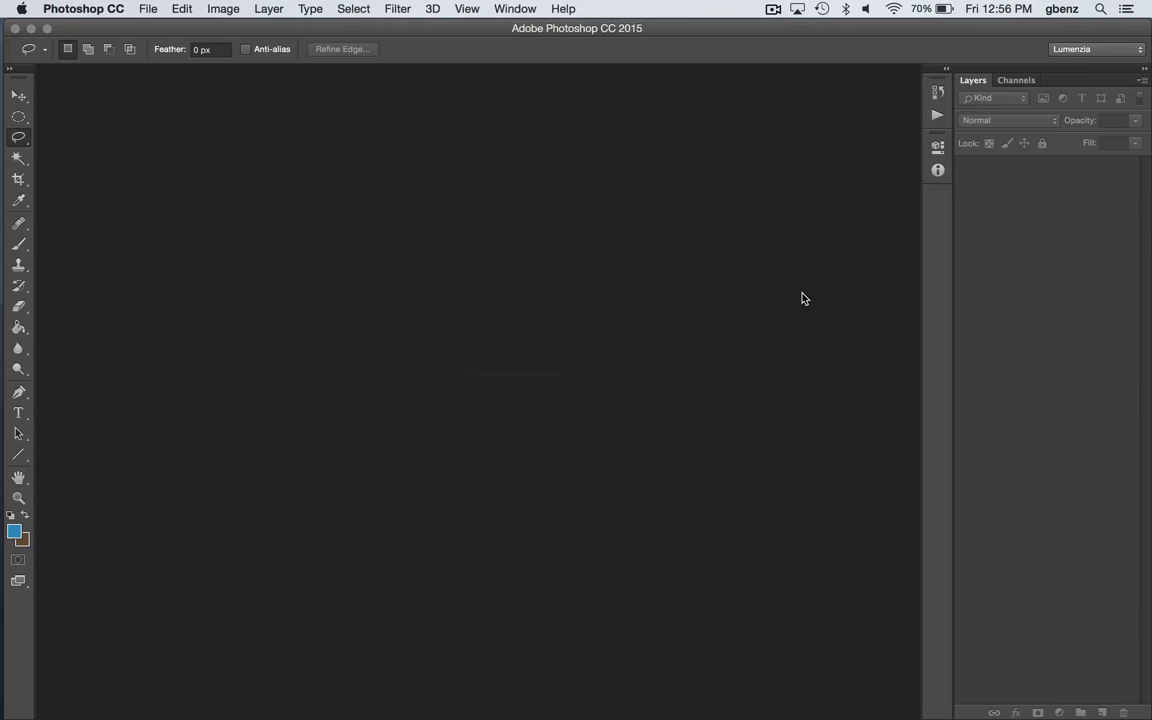
pyautogui.moveTo(515, 8)
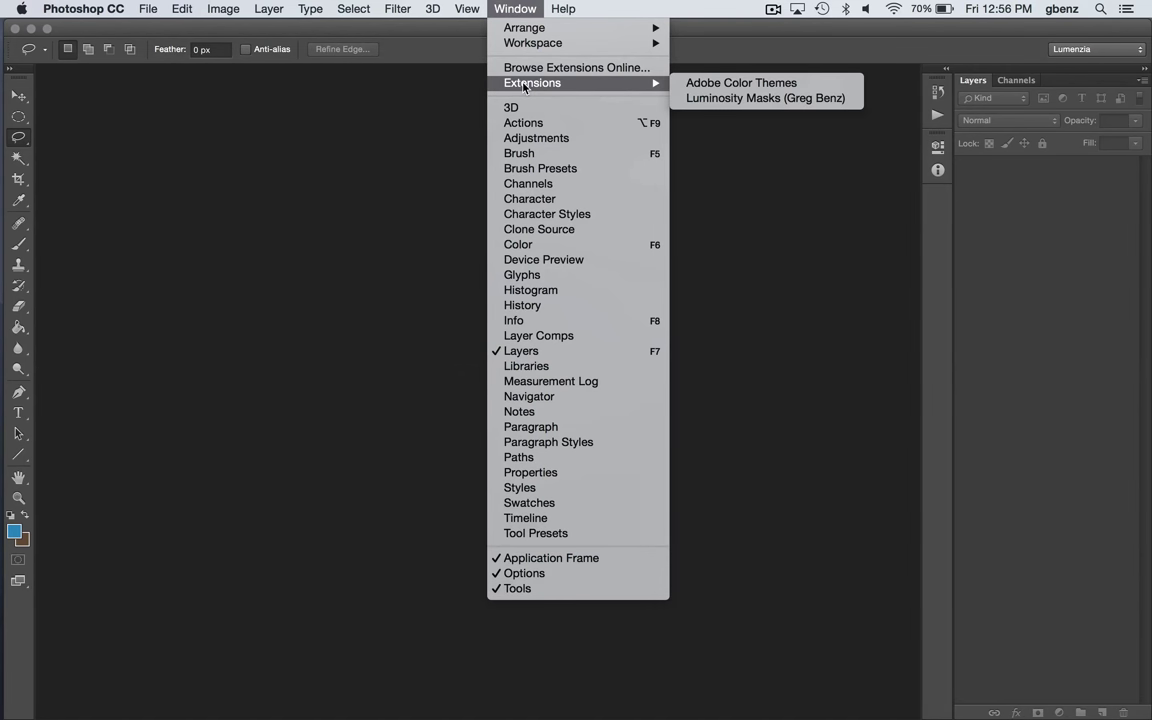
pyautogui.click(765, 98)
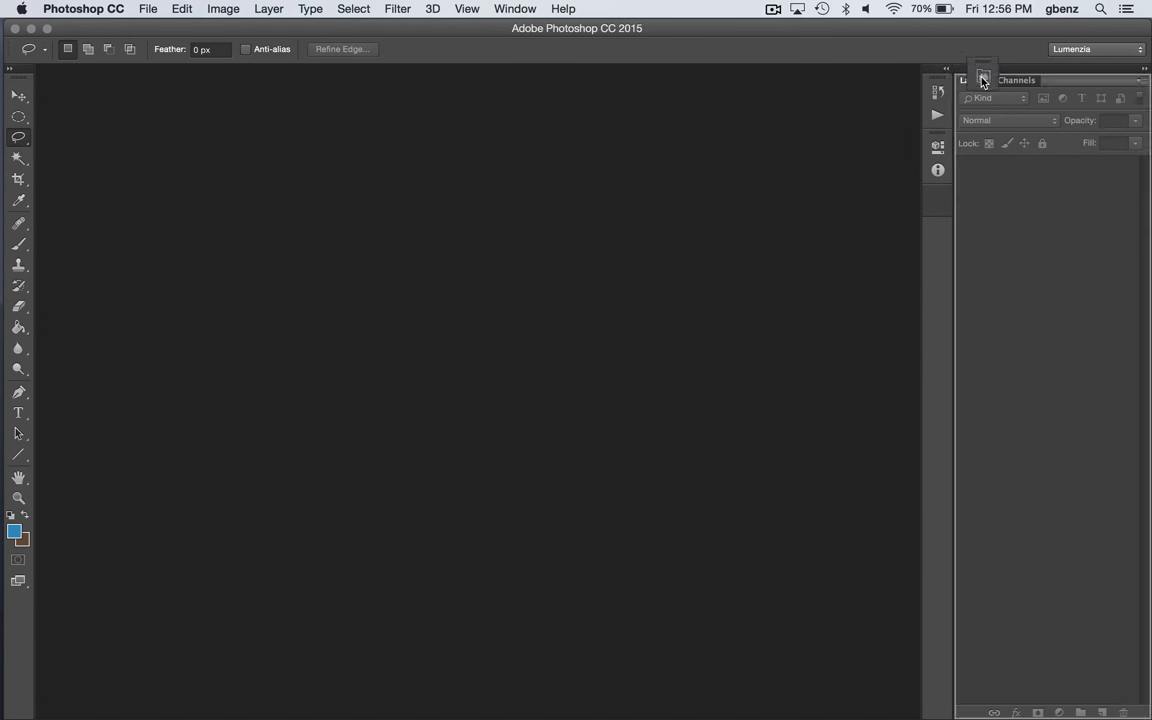
pyautogui.click(983, 79)
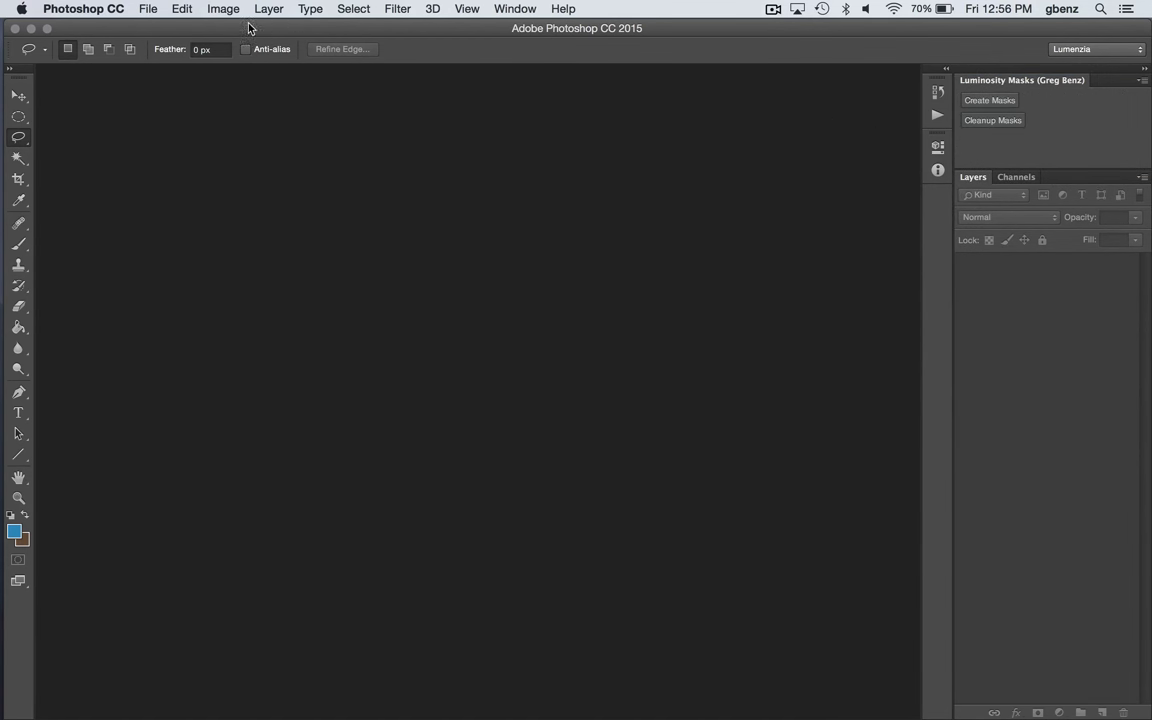
# Open the test TIFF photo, generate luminosity masks, and show the Channels list.
pyautogui.click(148, 8)
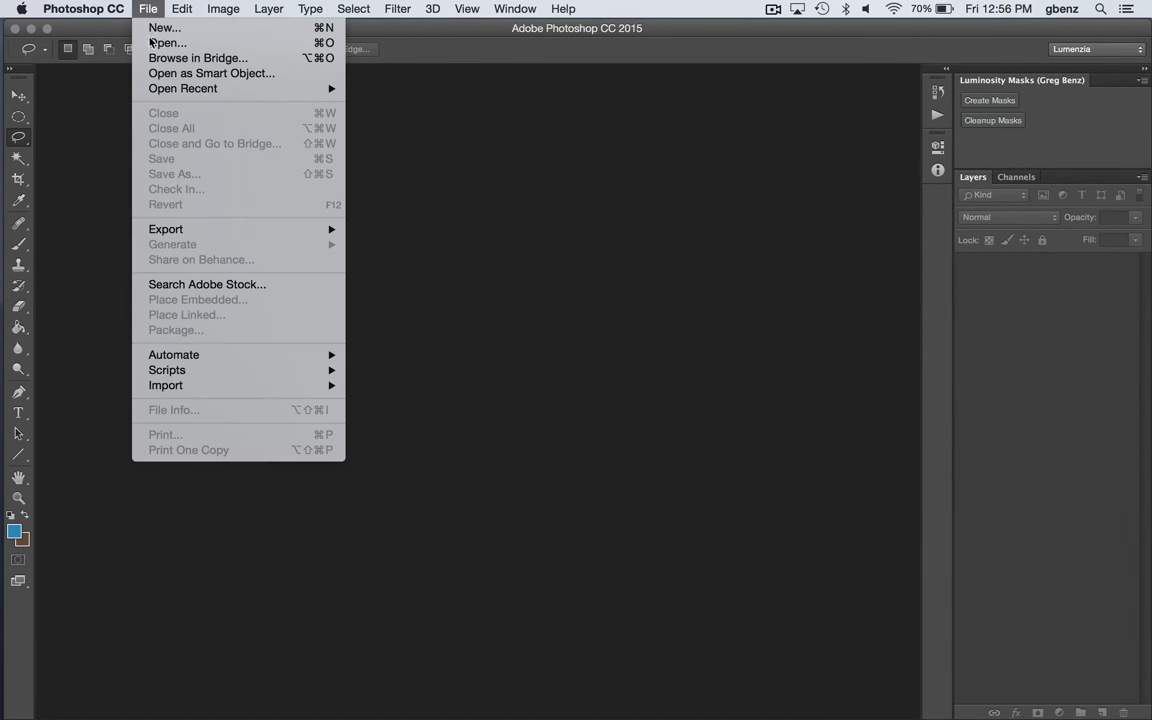
pyautogui.click(395, 100)
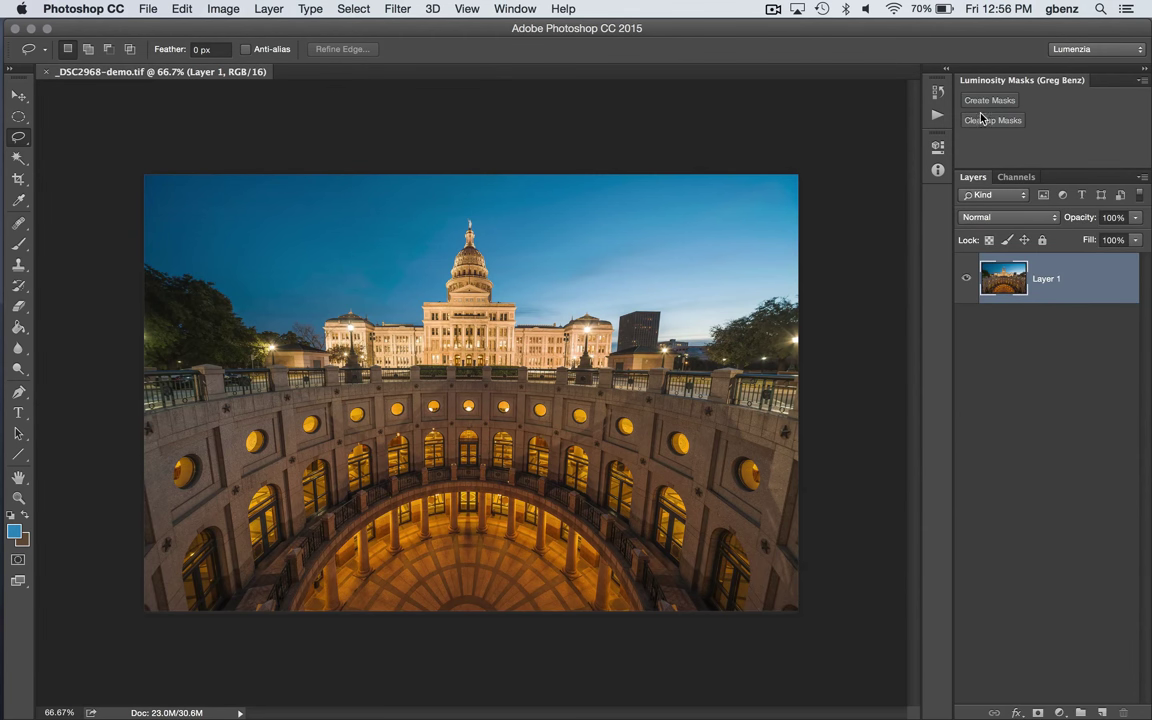
pyautogui.moveTo(989, 100)
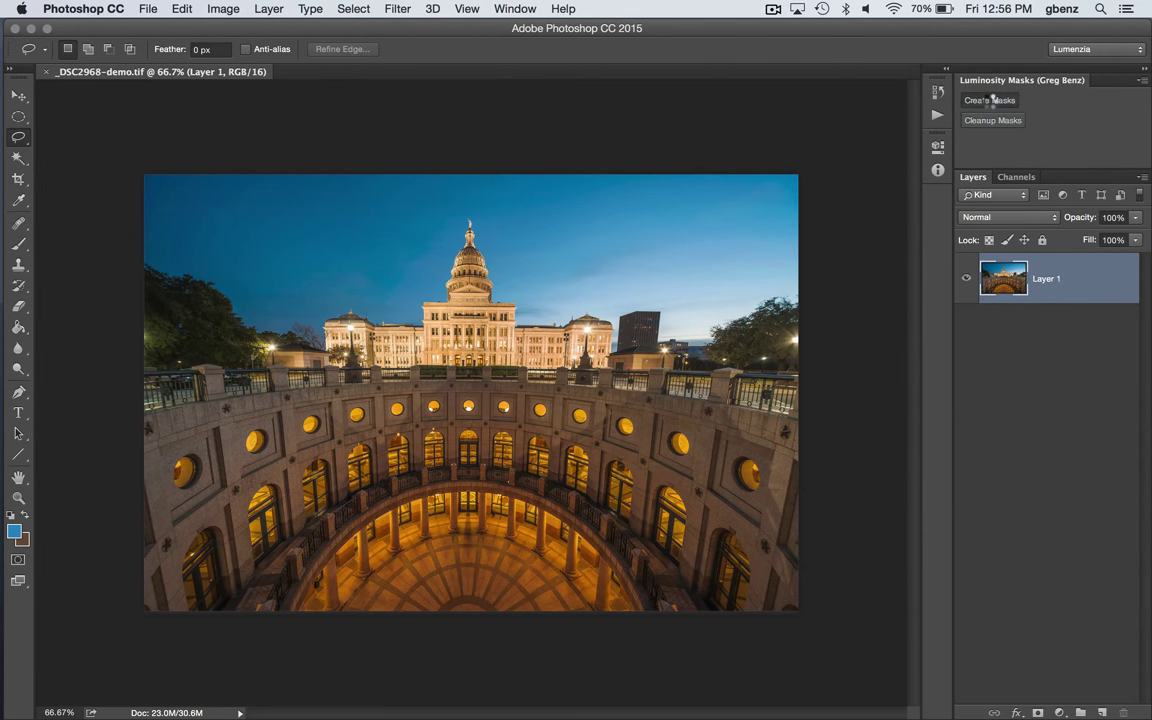
pyautogui.click(989, 100)
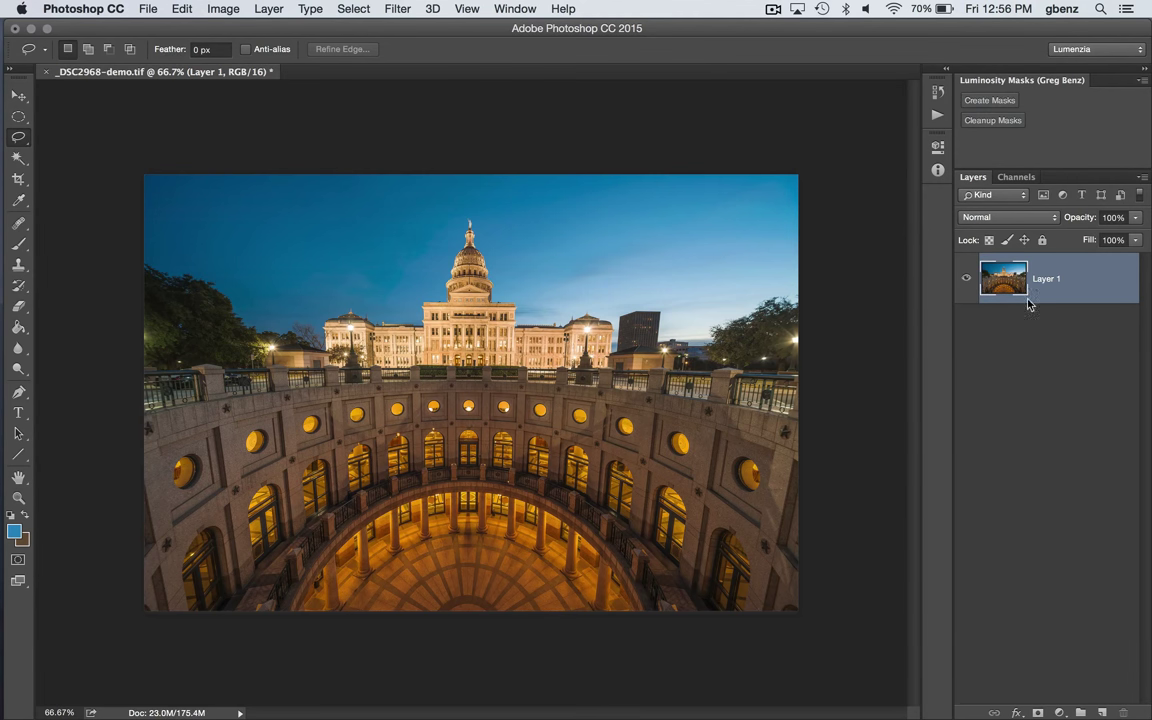
pyautogui.click(1016, 177)
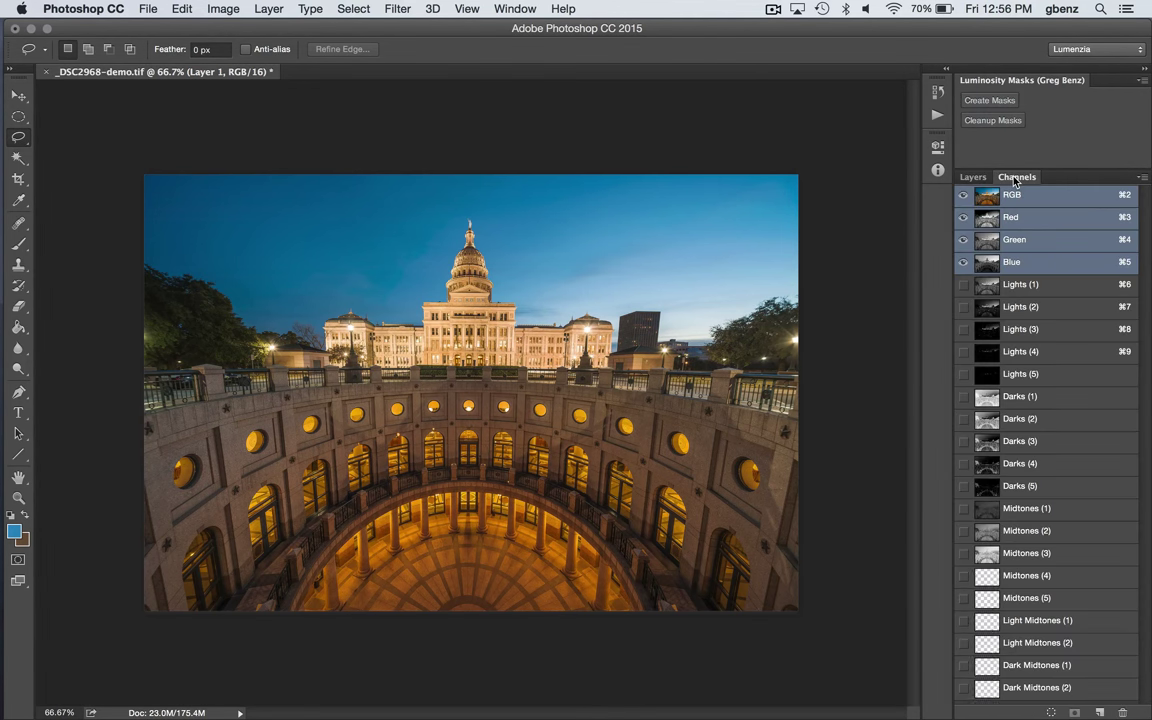
pyautogui.moveTo(1028, 140)
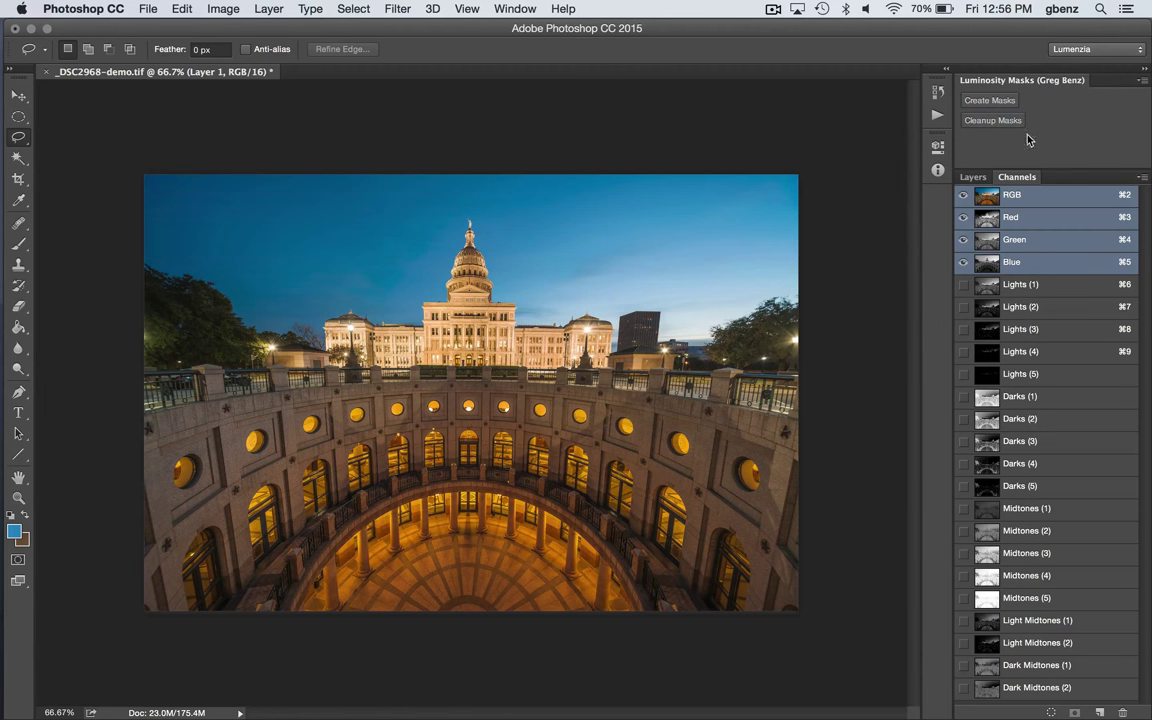
# Clean up the mask channels and recreate the Lights, Darks and Midtones set.
pyautogui.click(992, 120)
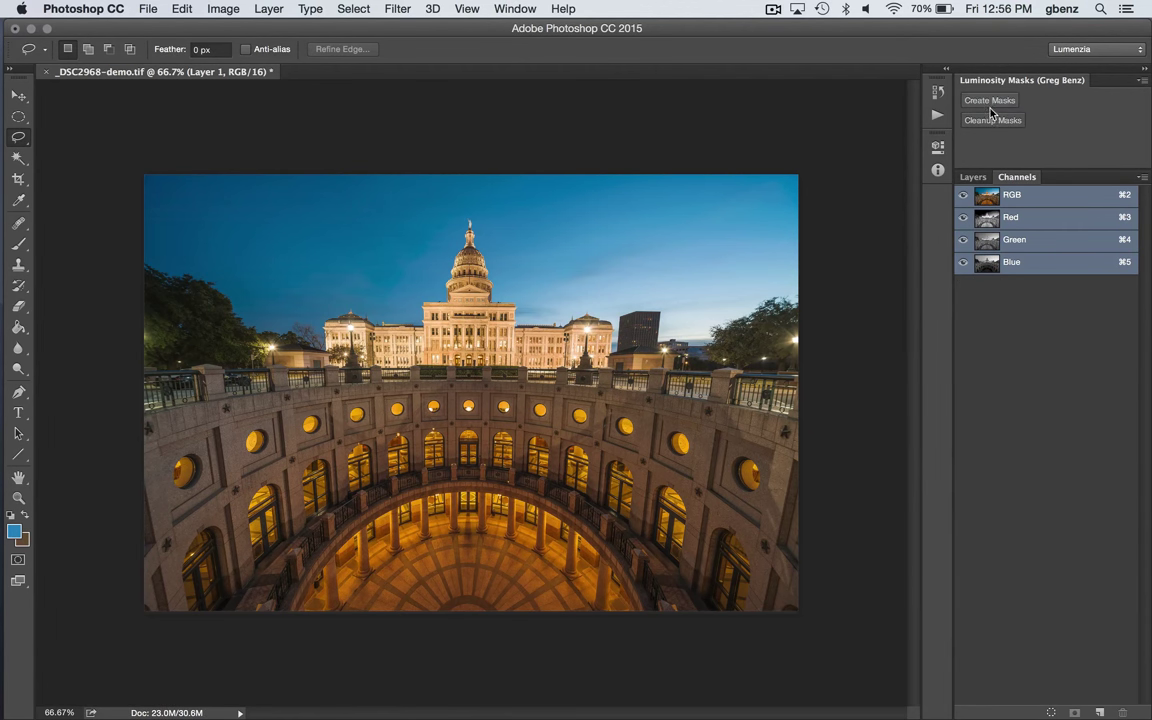
pyautogui.click(989, 100)
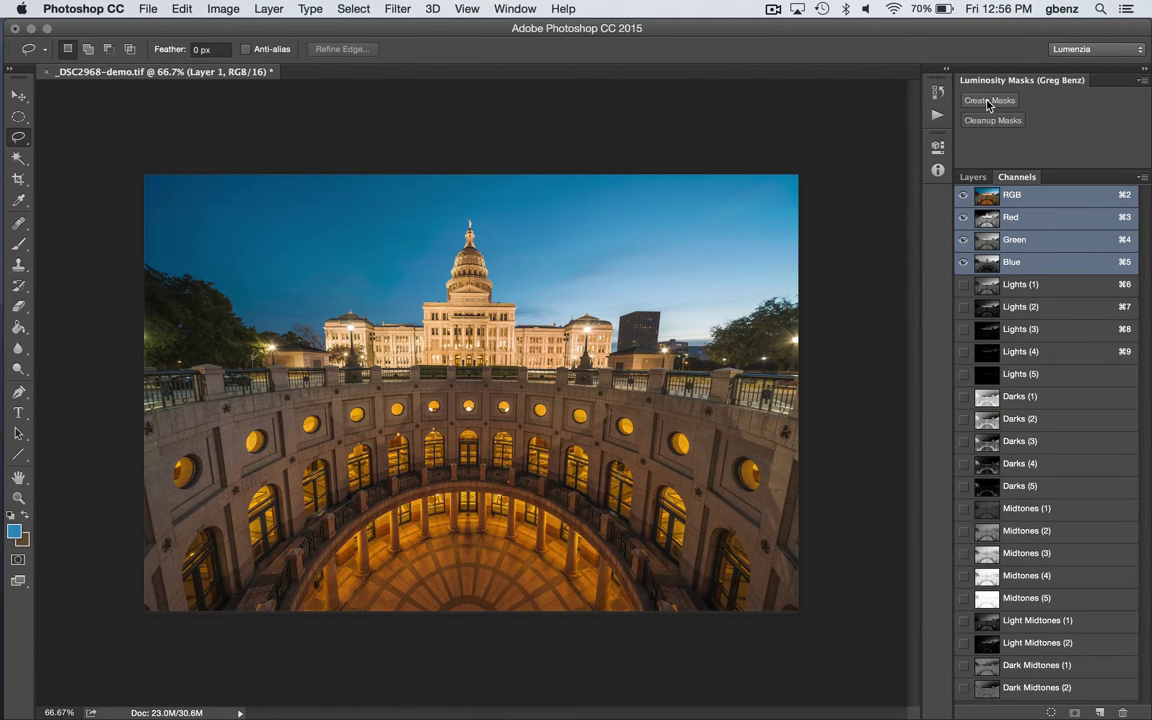
pyautogui.click(989, 100)
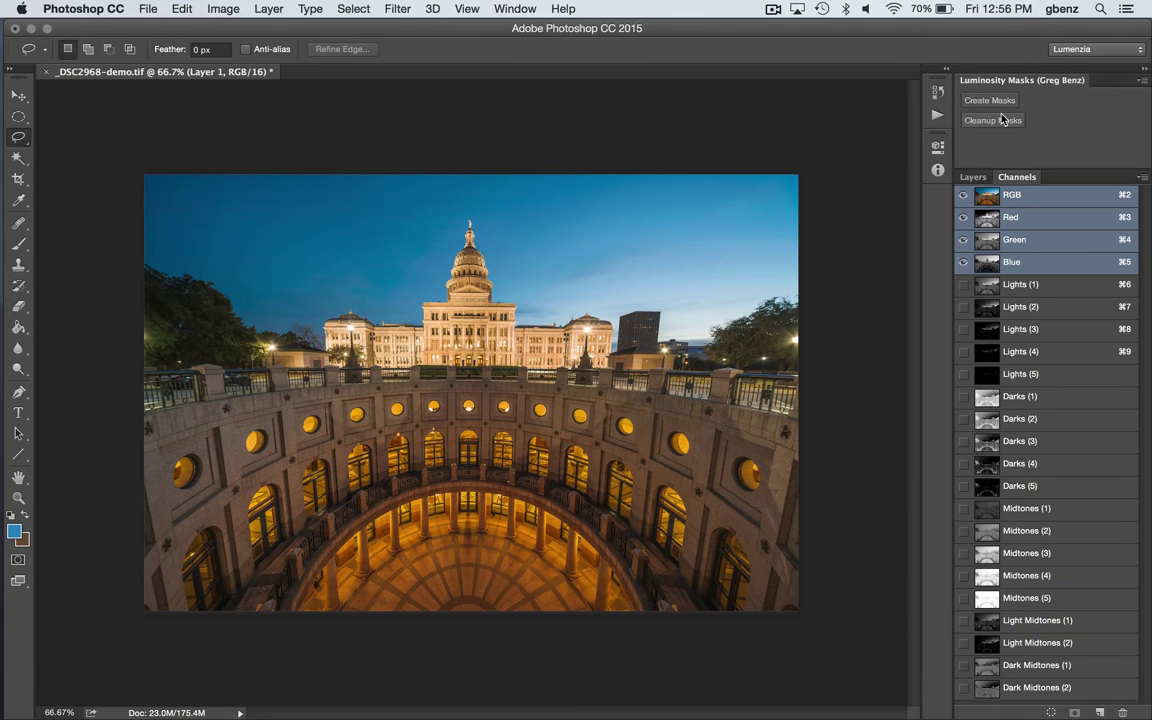
pyautogui.moveTo(1012, 392)
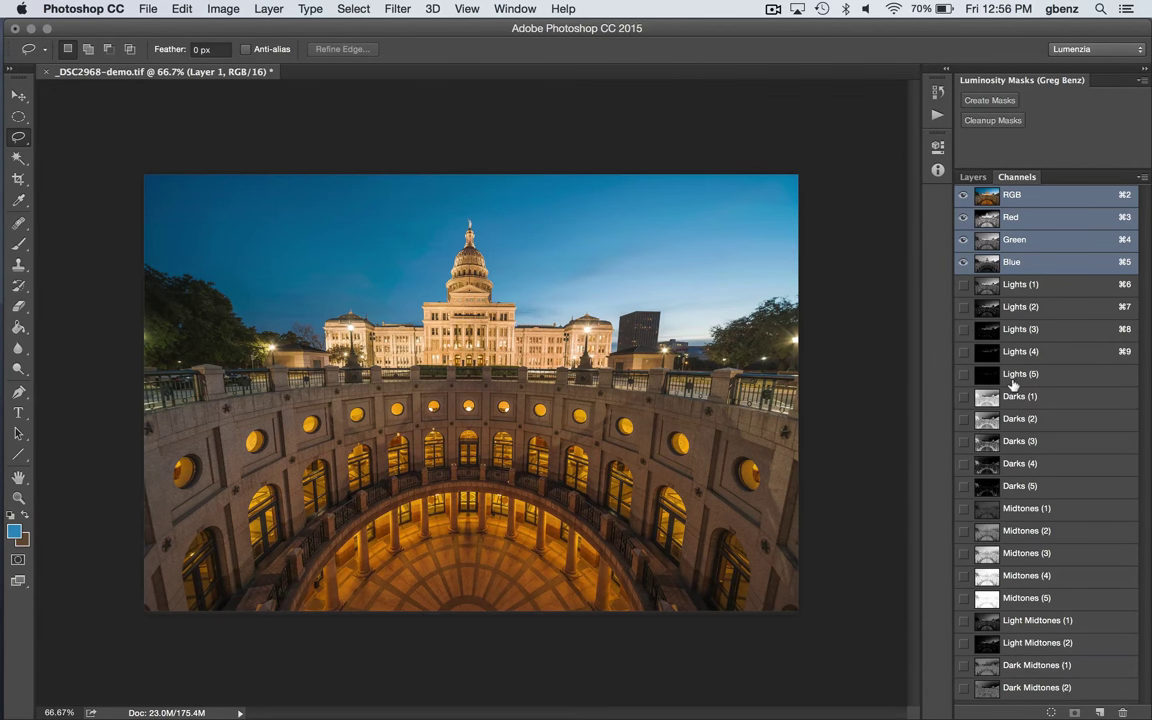
# Quit Photoshop without saving the photo, then select the desktop install log.
pyautogui.press('cmd+q')
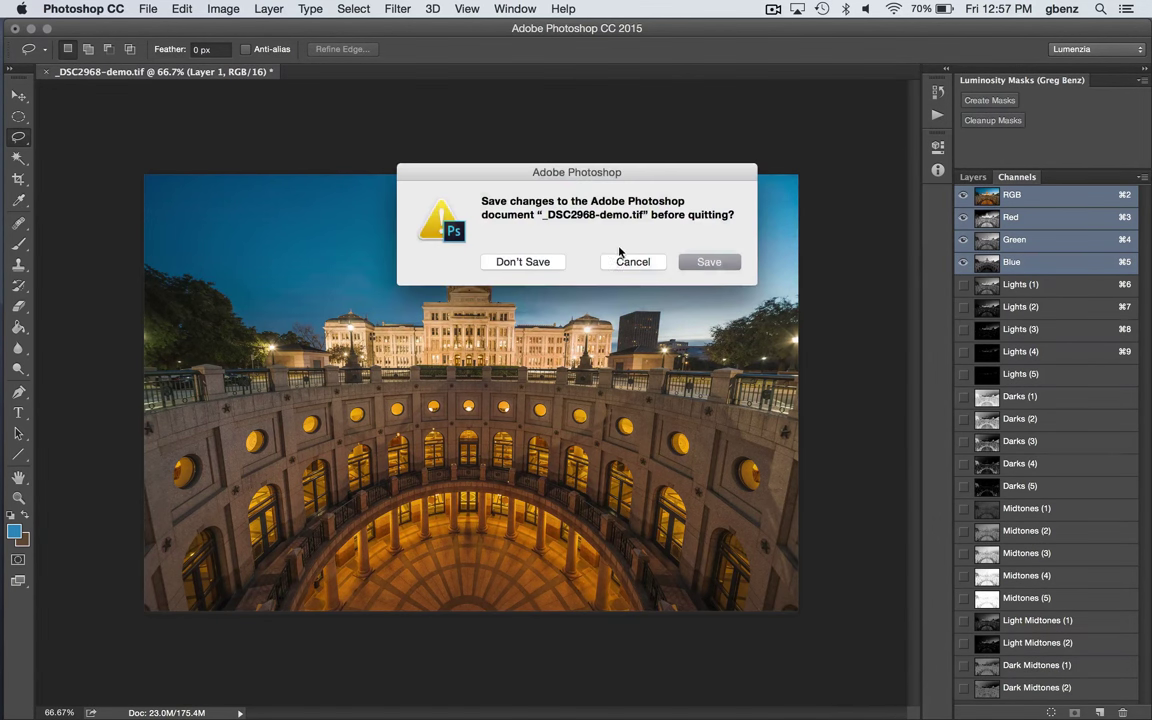
pyautogui.click(523, 261)
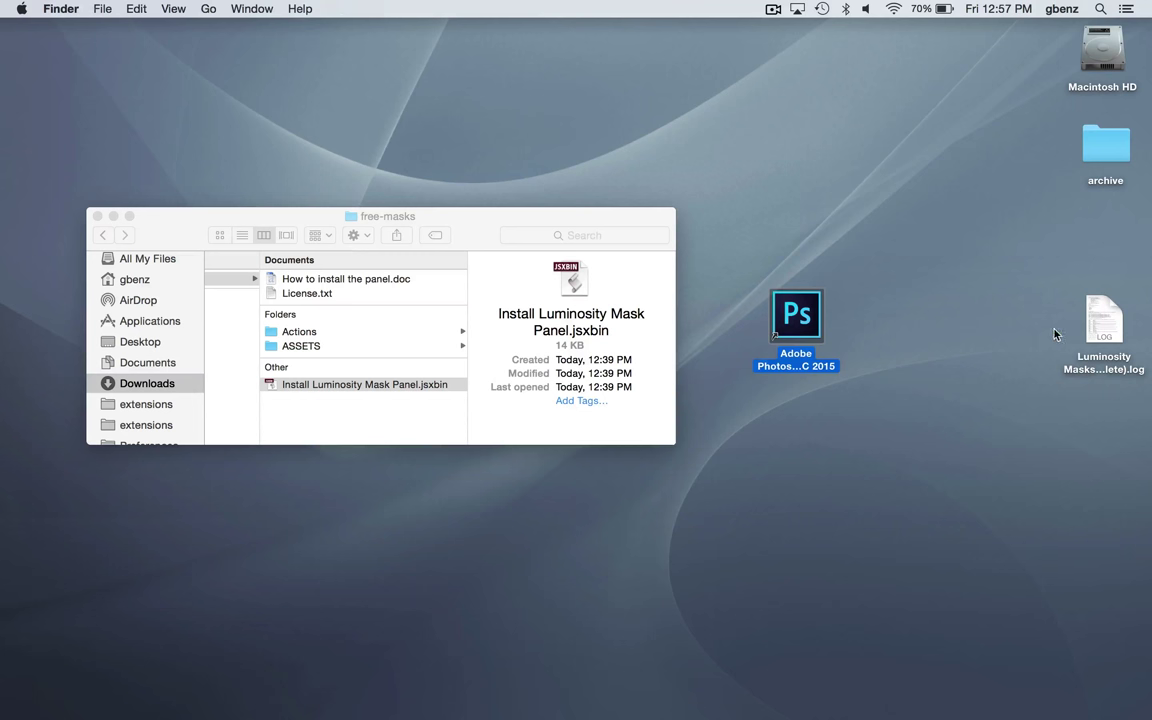
pyautogui.click(1104, 320)
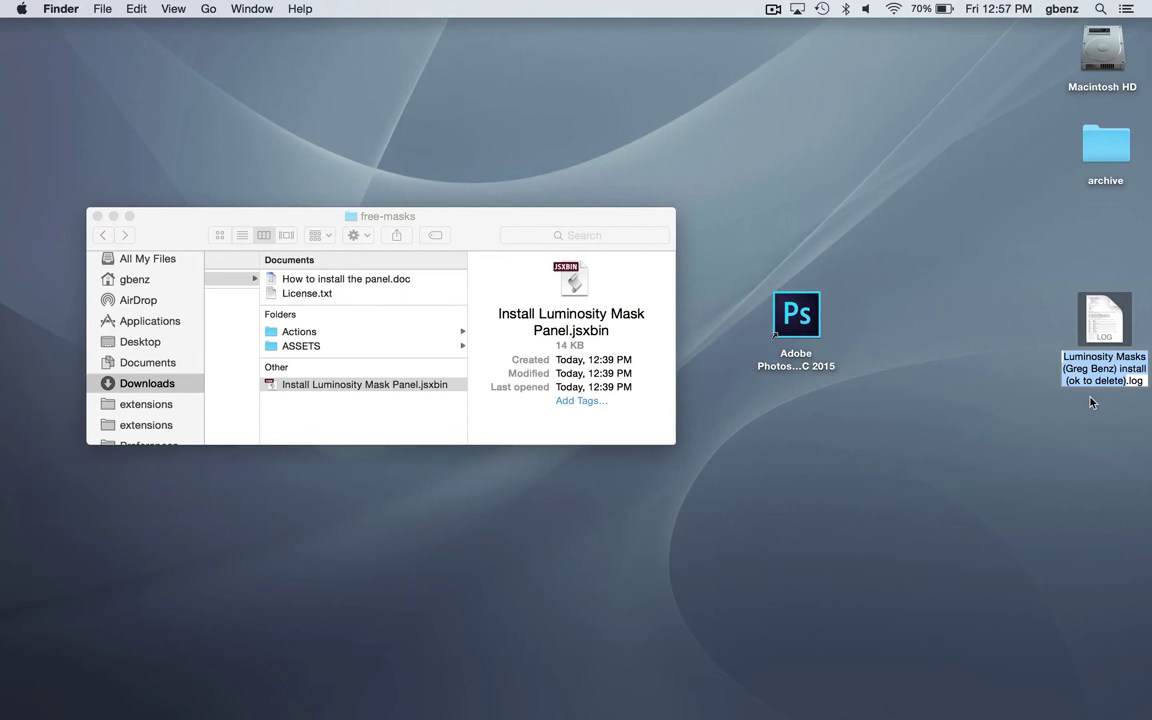
pyautogui.moveTo(1103, 398)
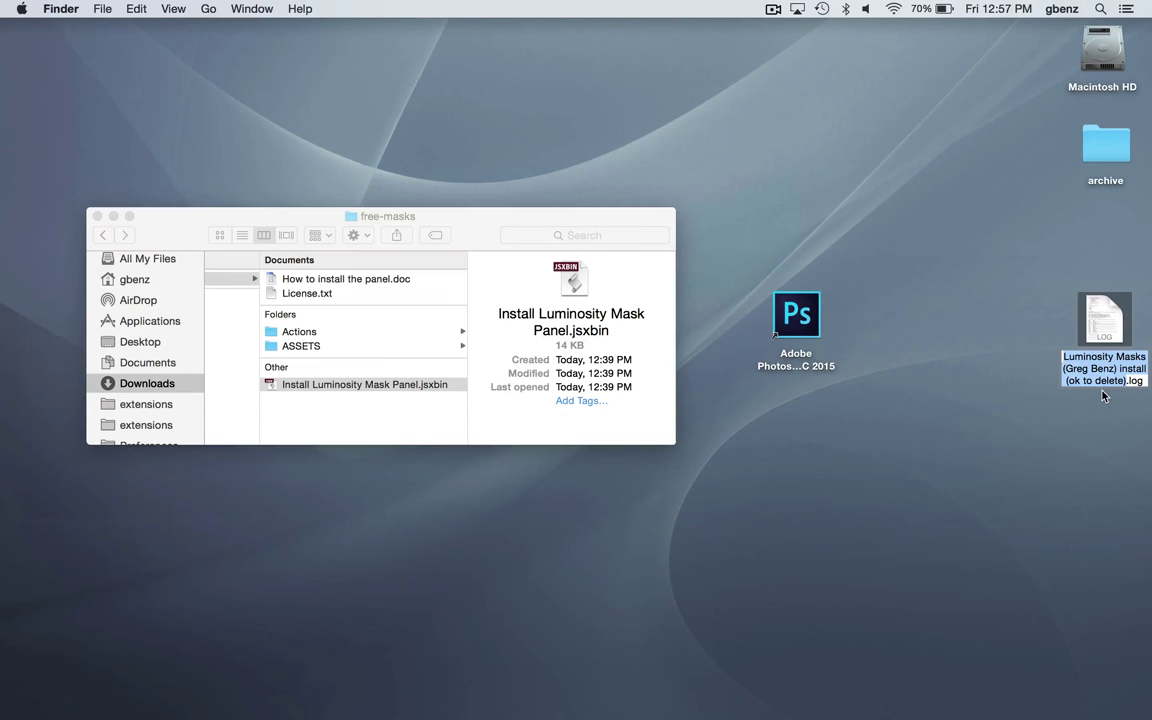
pyautogui.moveTo(1104, 365)
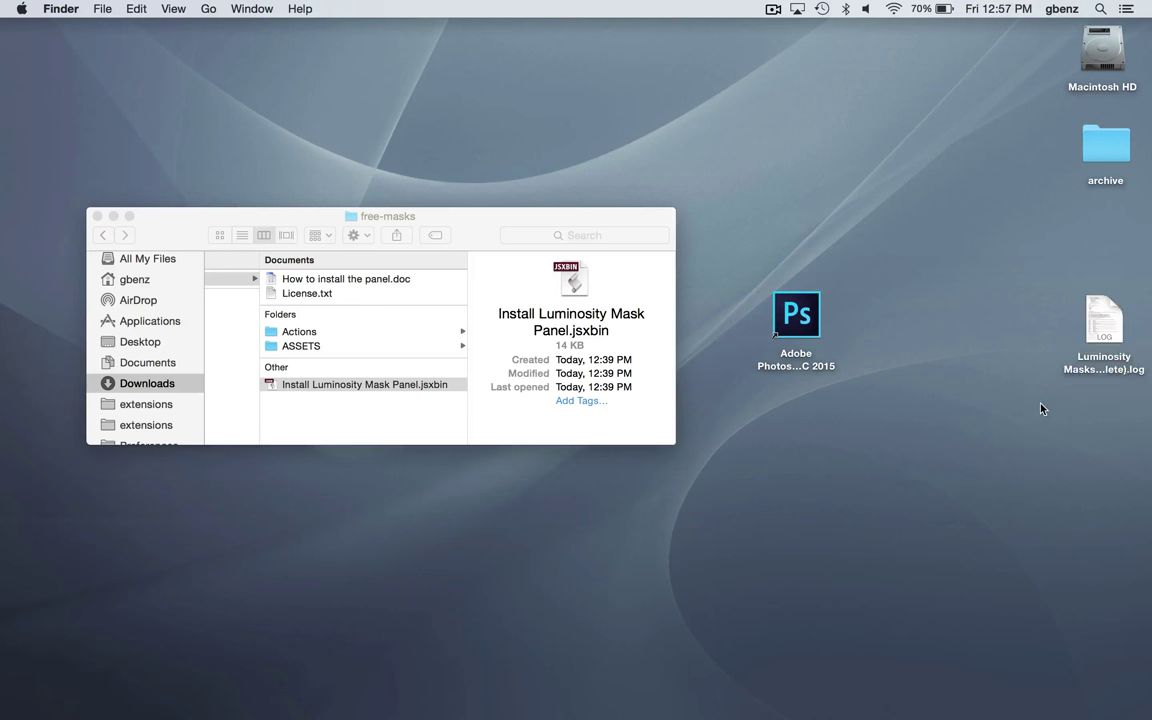
# Trash the desktop install log and the unzipped free-masks folder in Downloads.
pyautogui.rightClick(1104, 320)
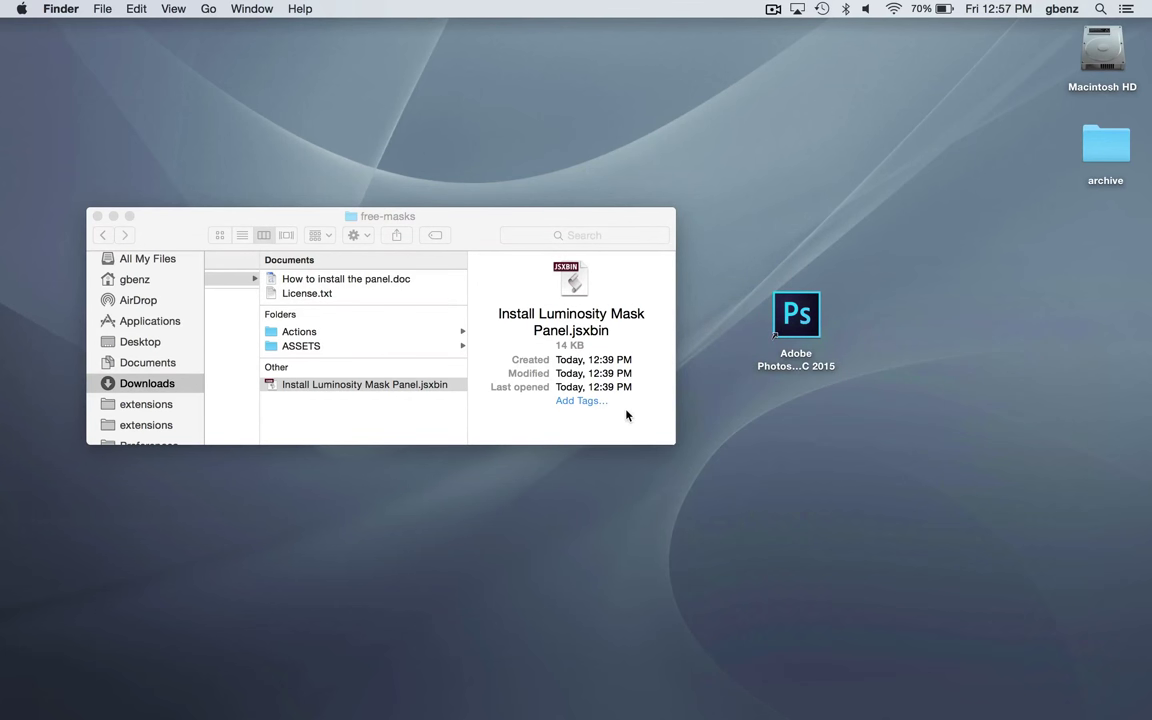
pyautogui.click(365, 384)
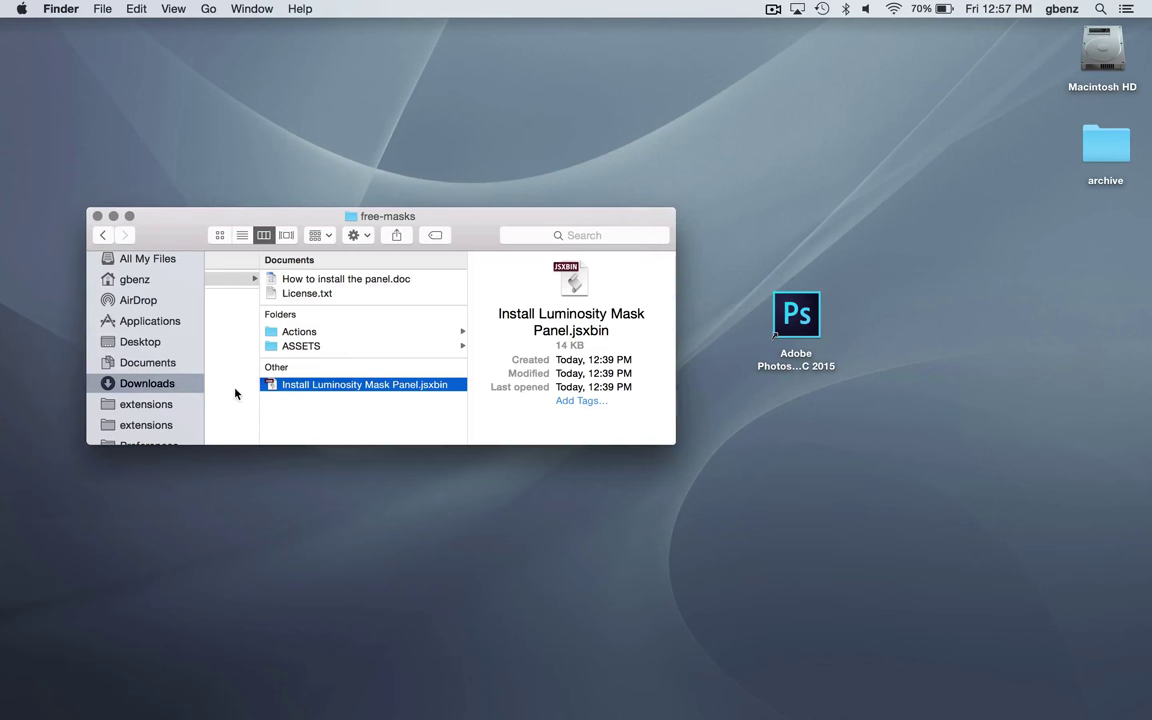
pyautogui.click(102, 235)
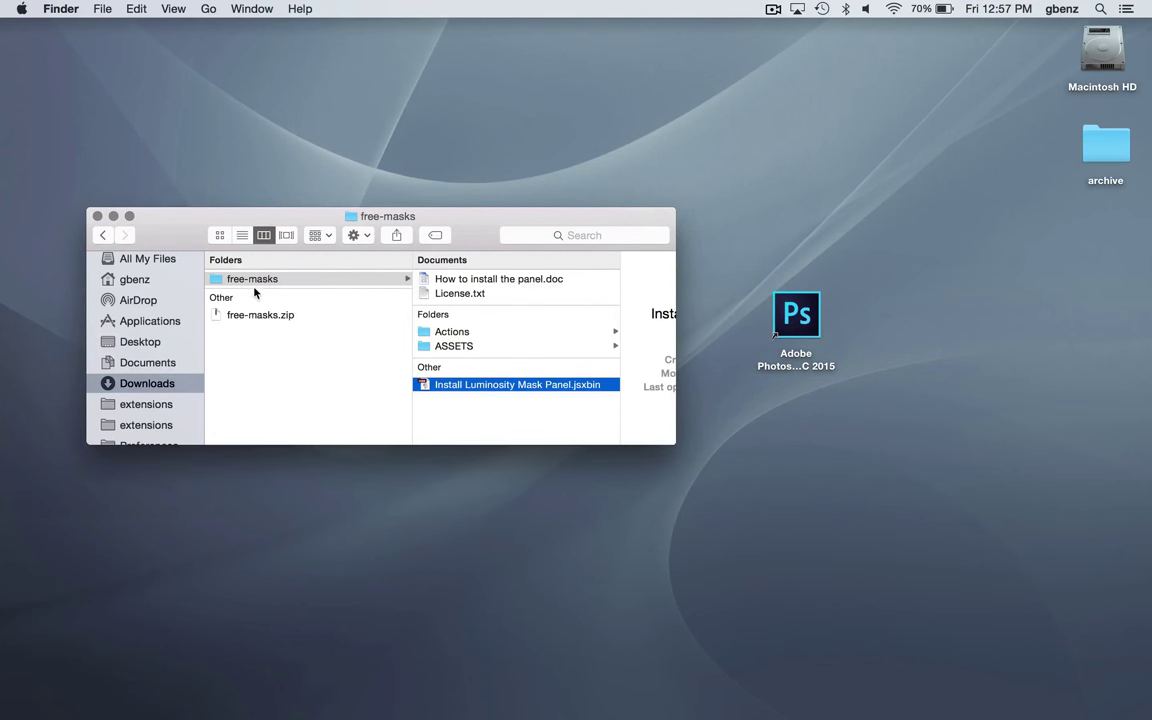
pyautogui.click(252, 279)
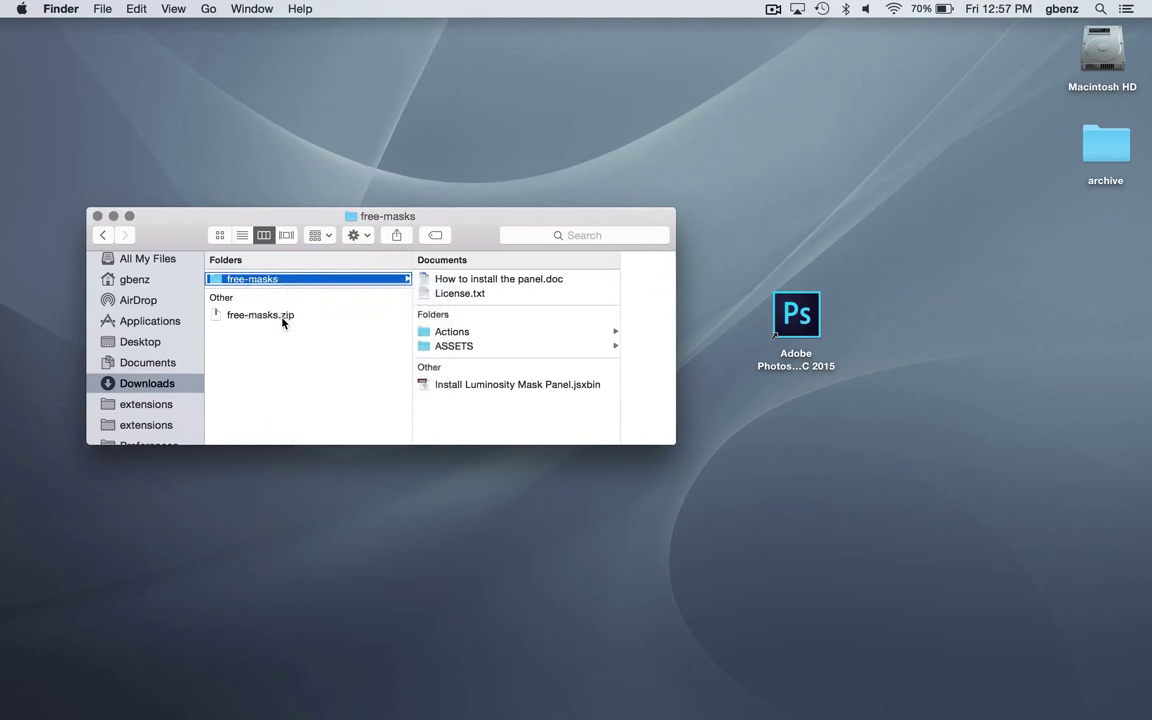
pyautogui.click(259, 315)
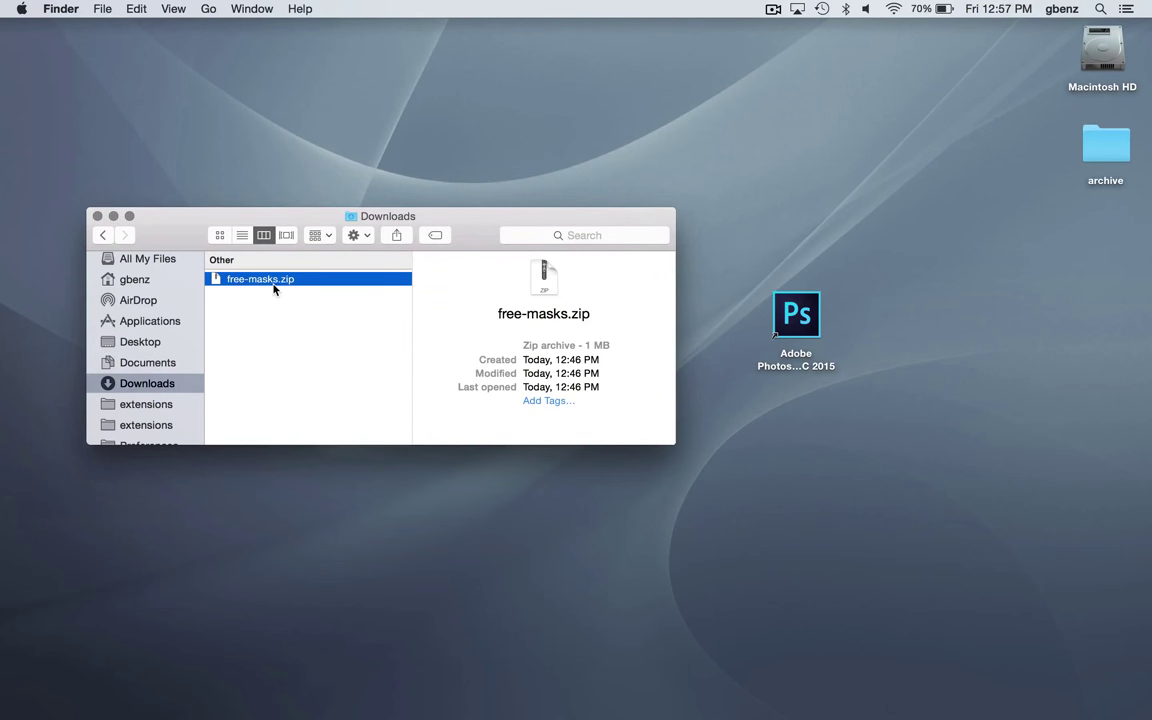